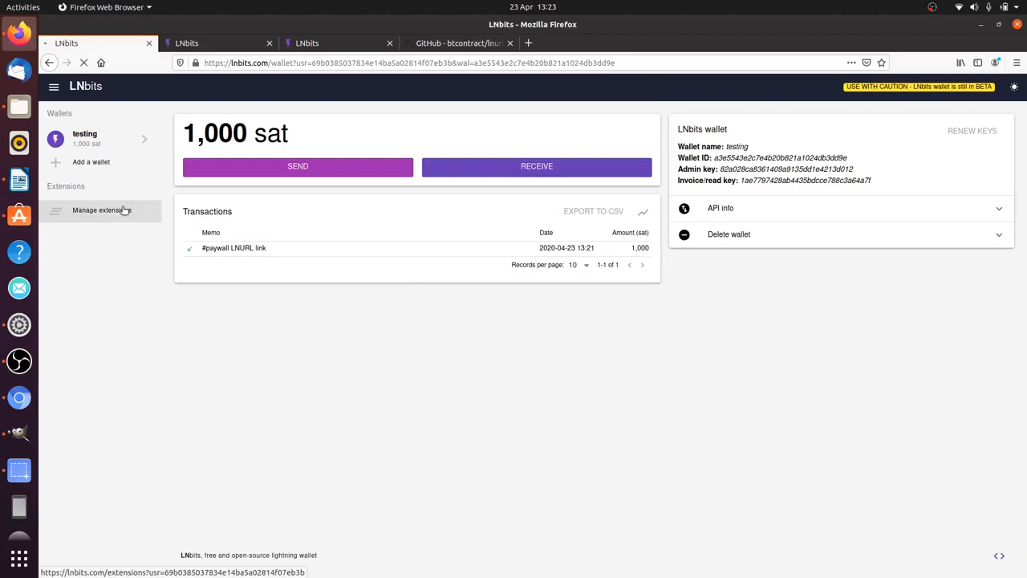
- Enable the Paywall extension from Manage extensions and open its extension page
left_click(102, 210)
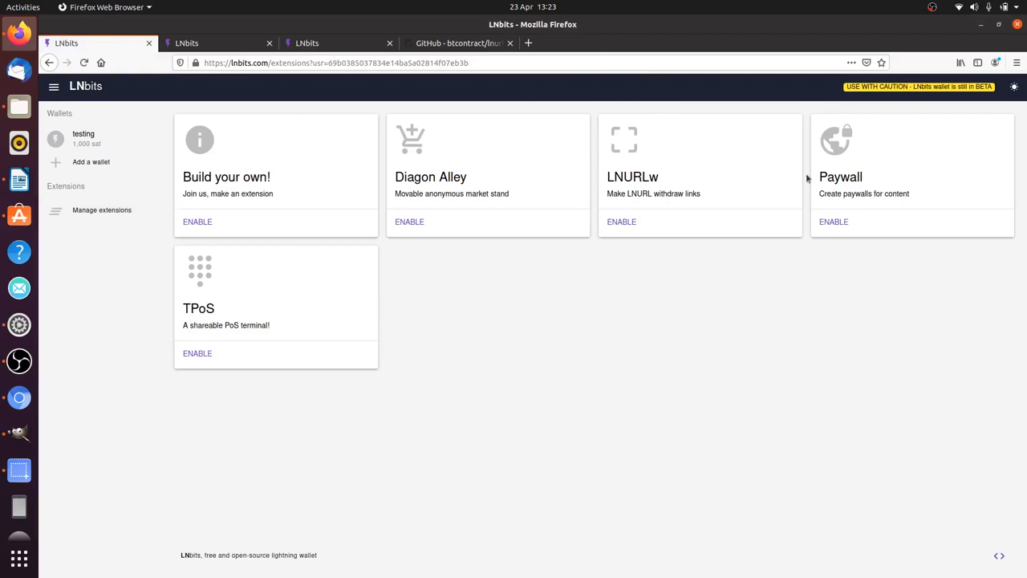
left_click(833, 221)
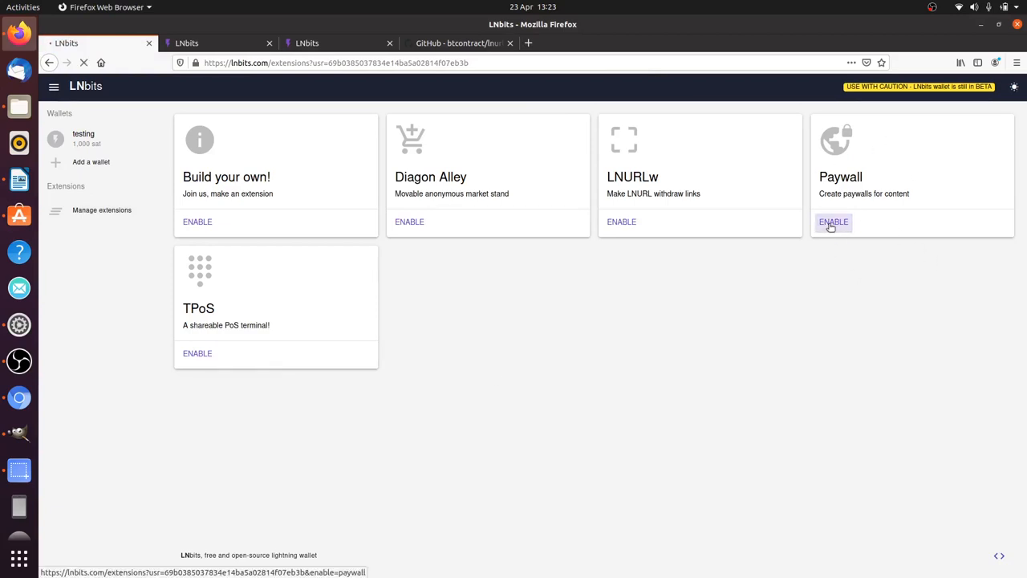
left_click(833, 221)
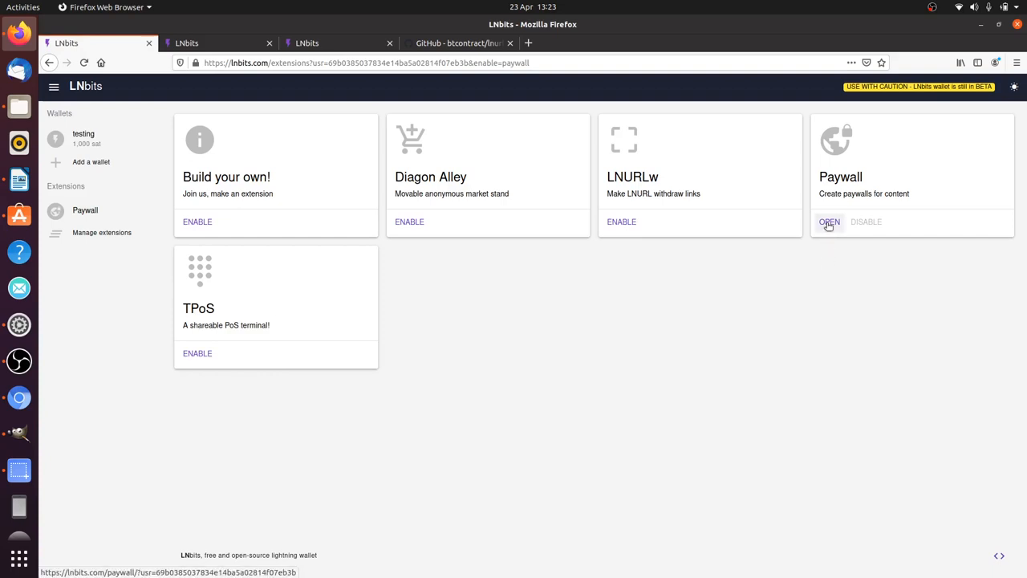
mouse_move(824, 281)
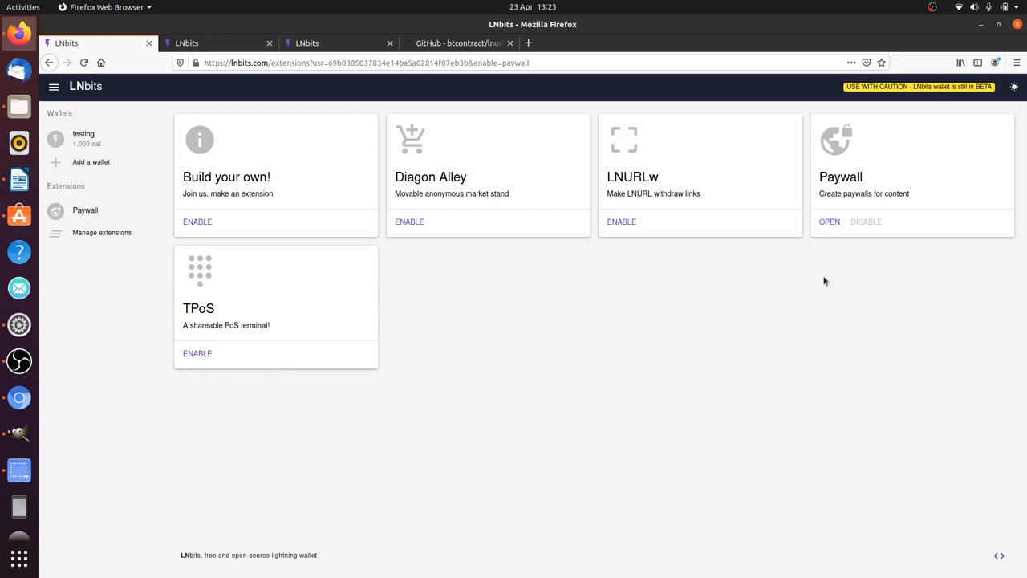
mouse_move(830, 258)
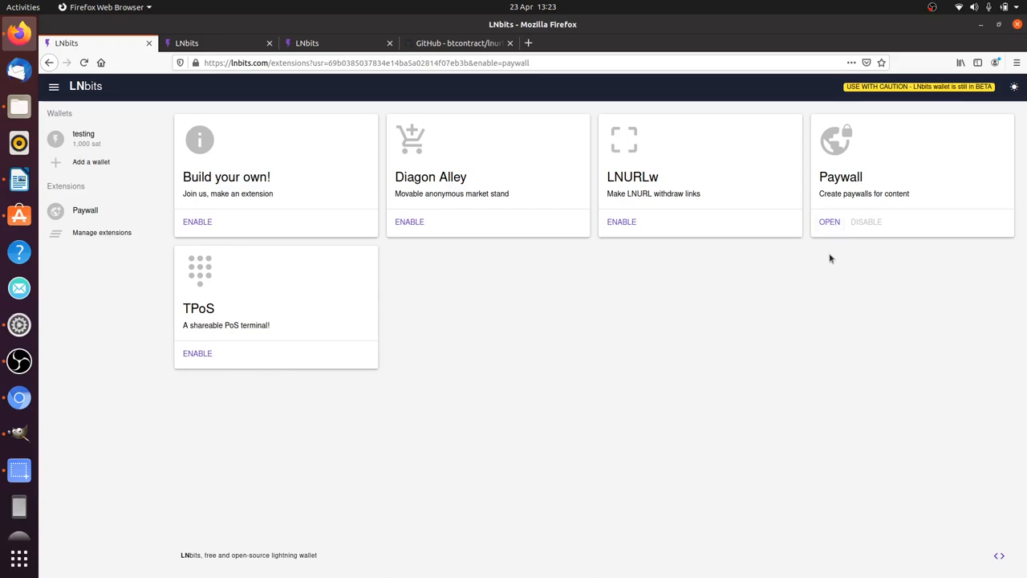
left_click(829, 221)
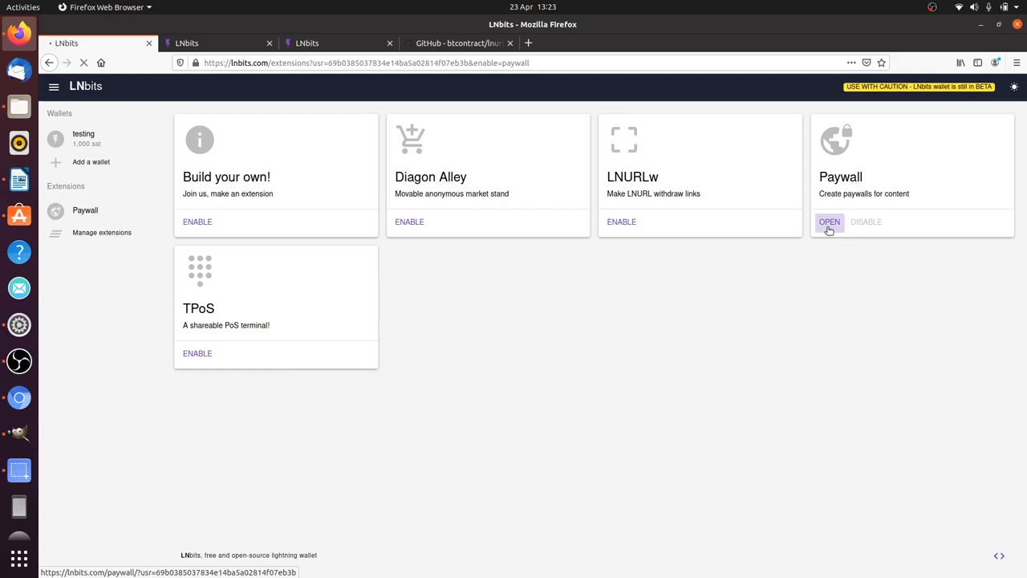
left_click(830, 221)
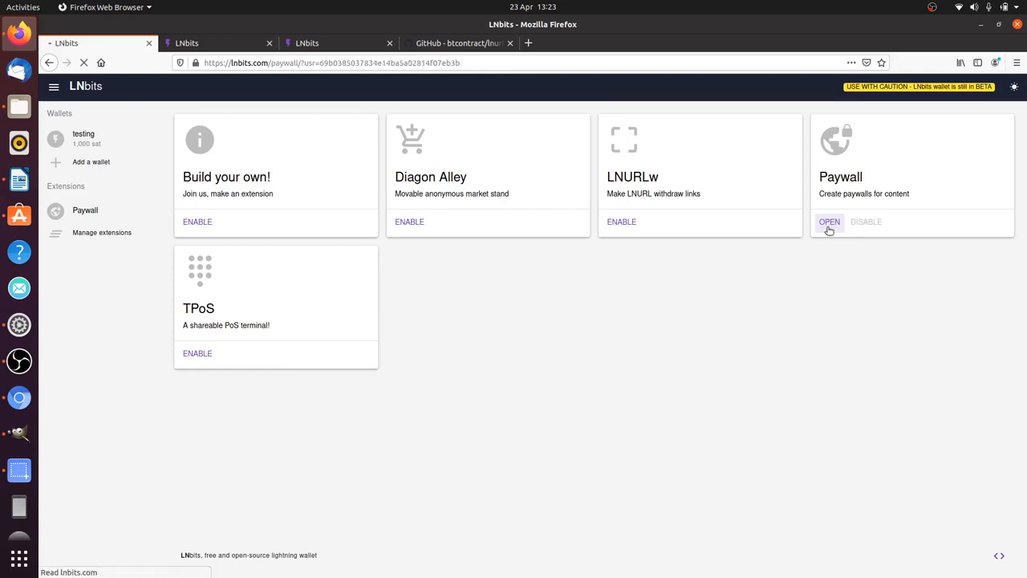
left_click(828, 222)
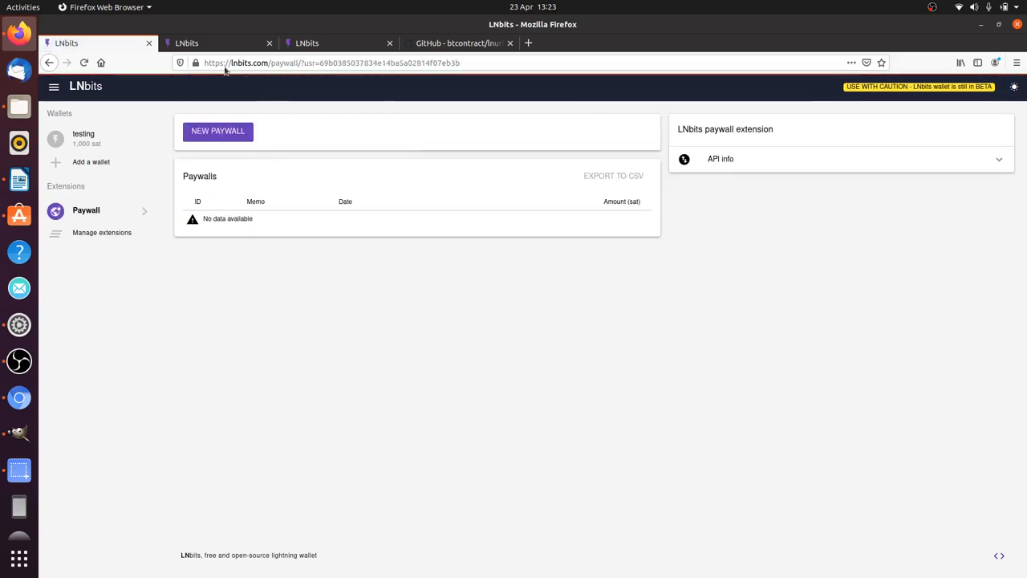
mouse_move(409, 312)
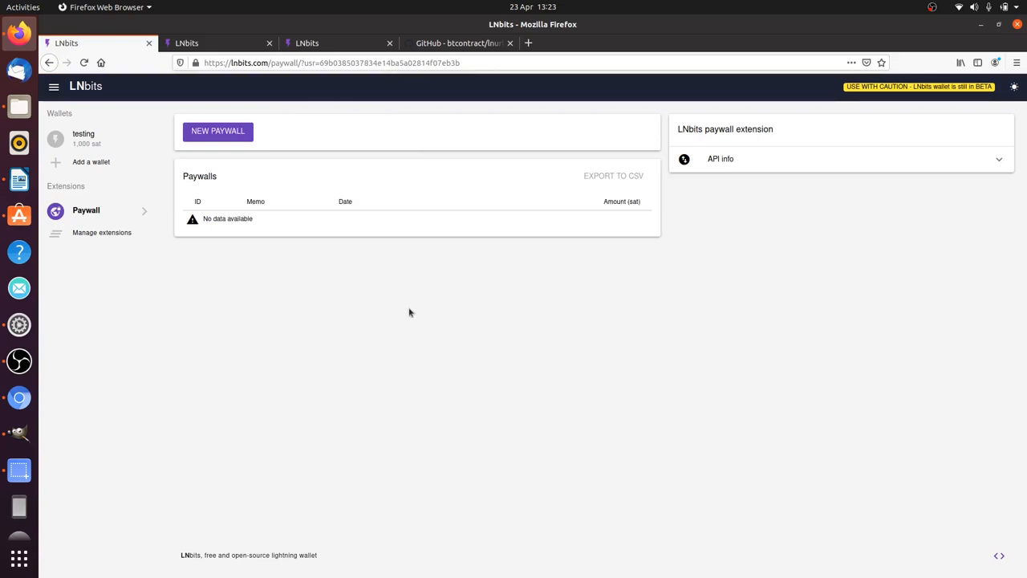
left_click(218, 131)
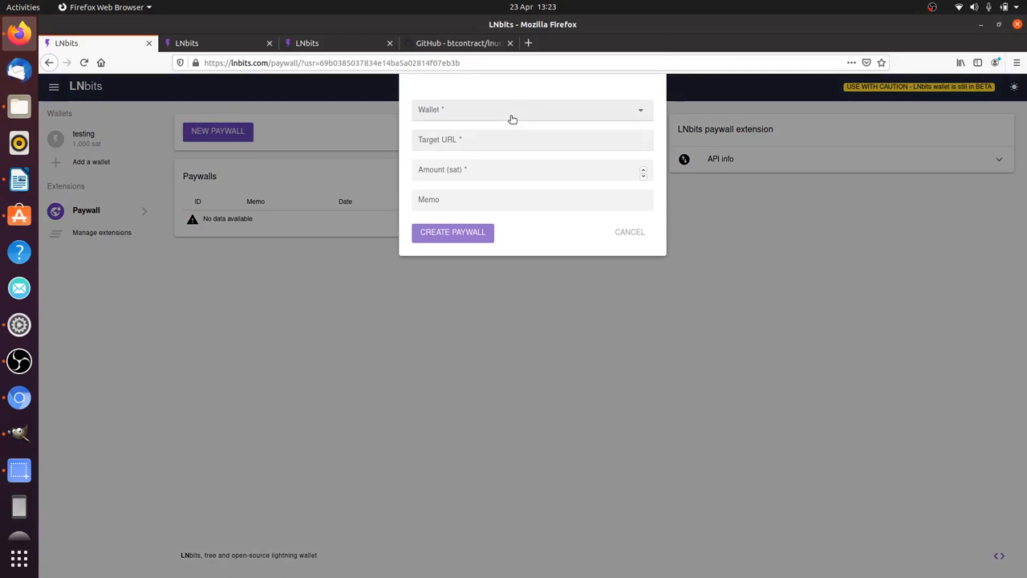
- Create a 200-sat paywall 'LNURL paywall' linking to github.com/btcontract/lnurl-rfc
left_click(532, 110)
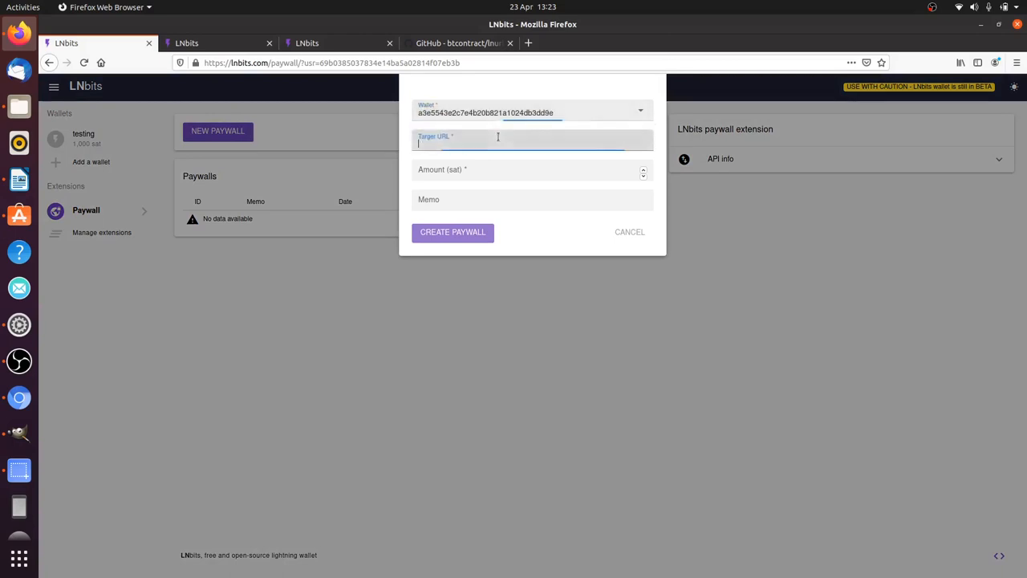
left_click(458, 42)
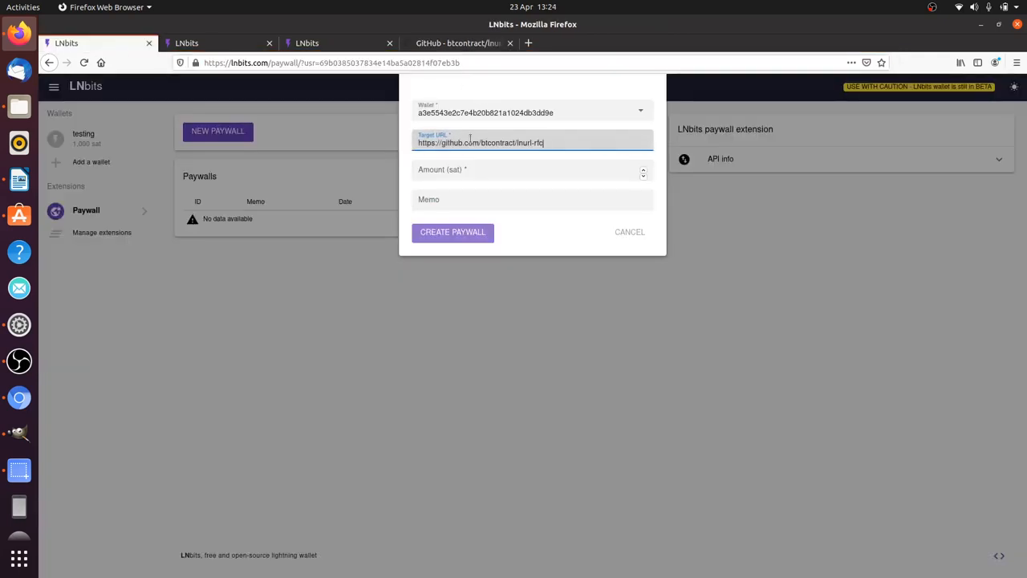
left_click(532, 172)
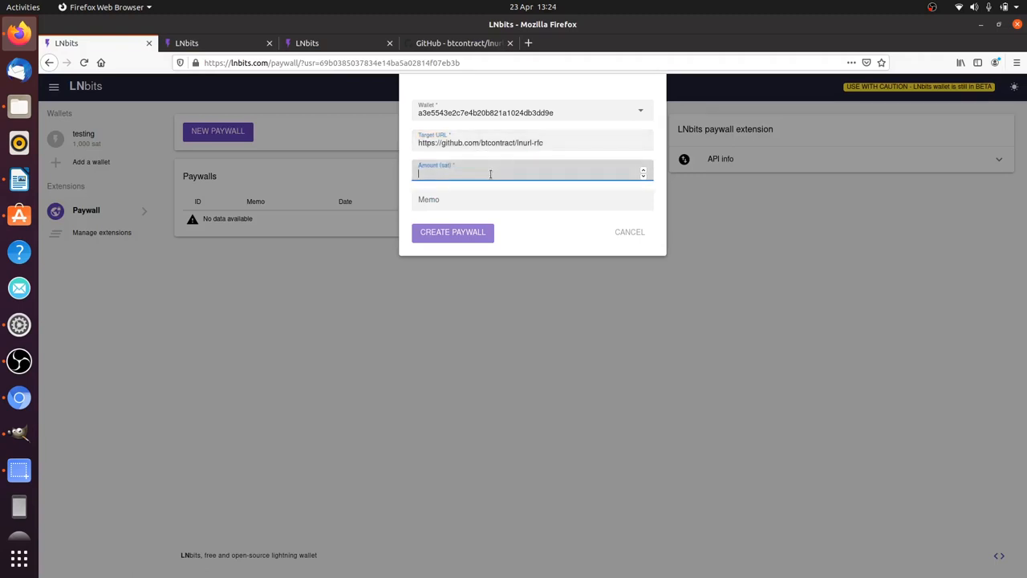
type("200")
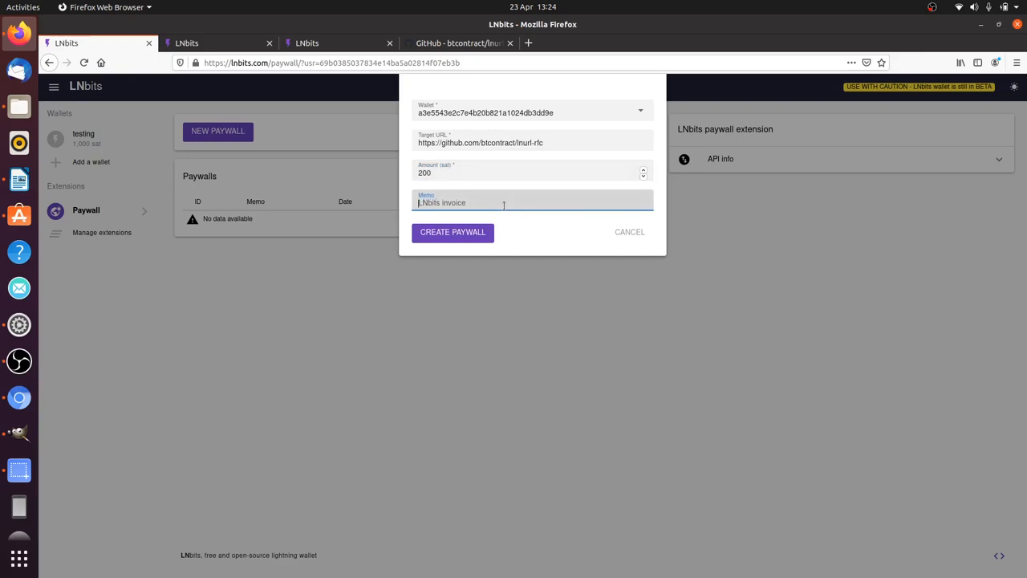
type("LNURL p")
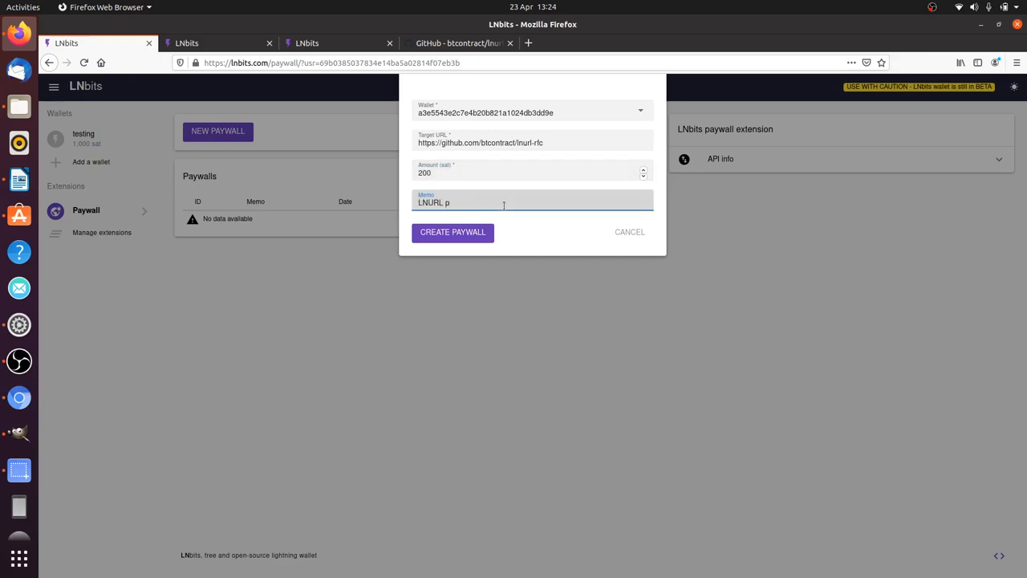
type("aywall")
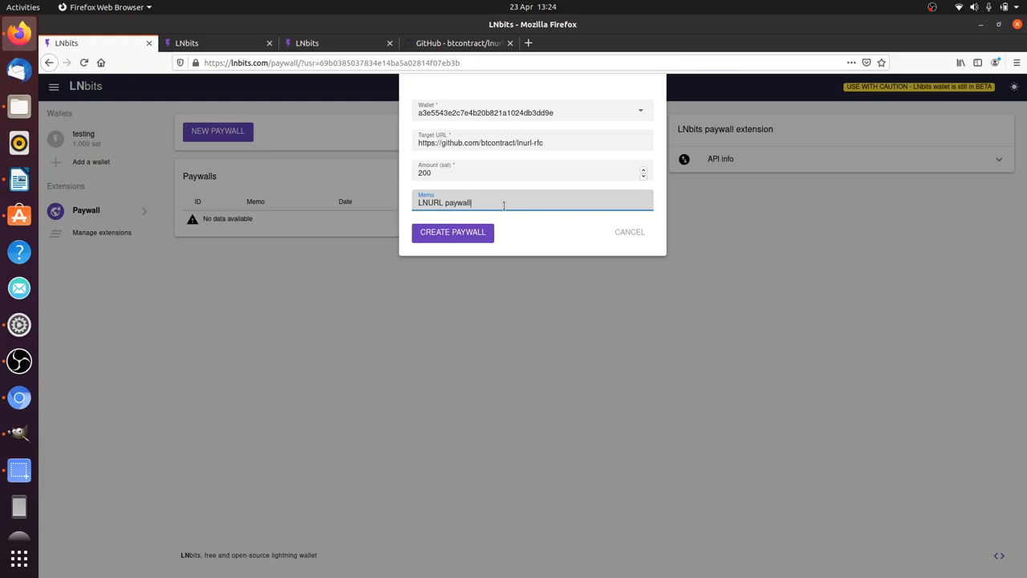
left_click(452, 231)
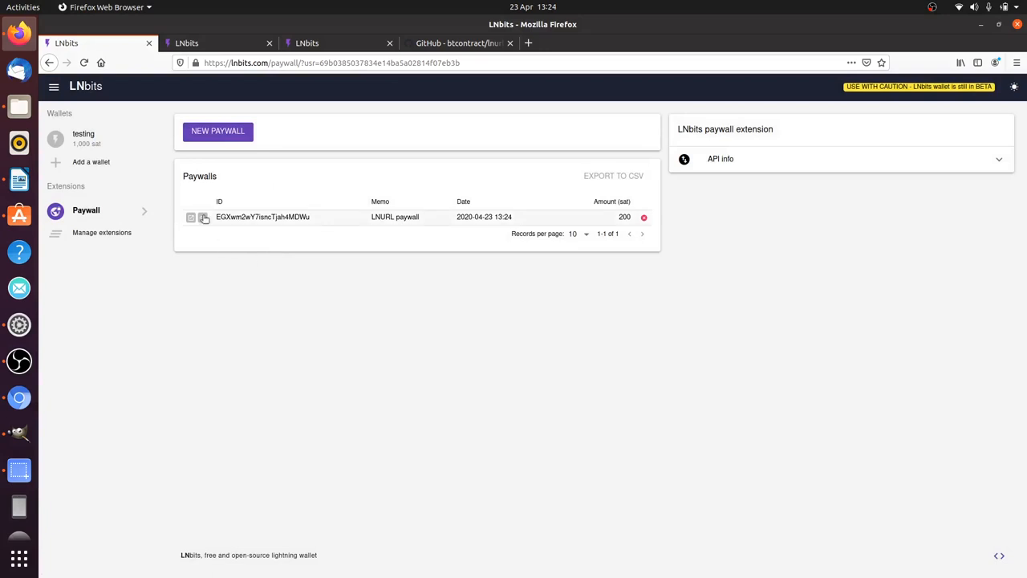
mouse_move(204, 218)
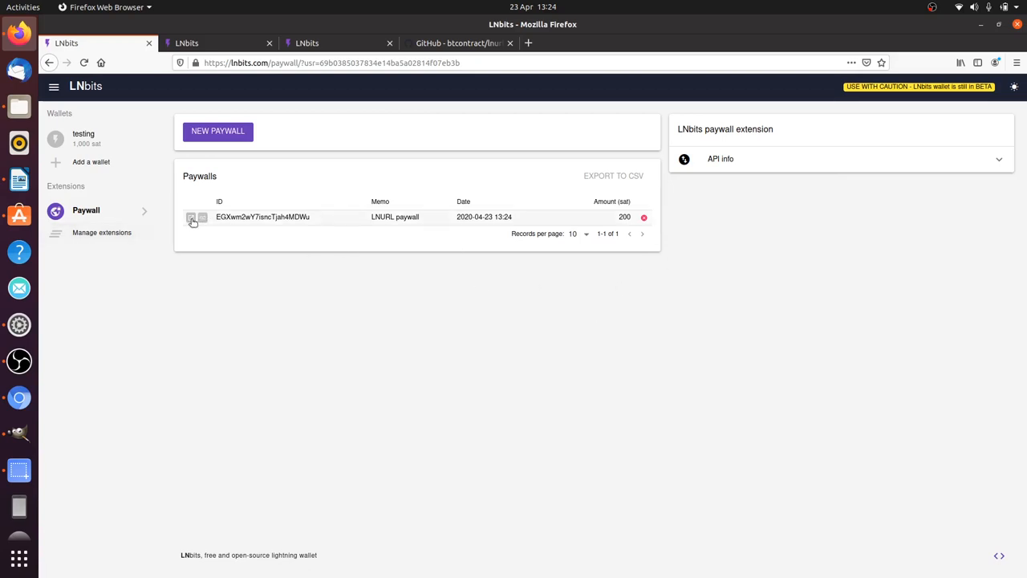
- Launch the LNURL paywall's public payment page in a new tab
left_click(191, 217)
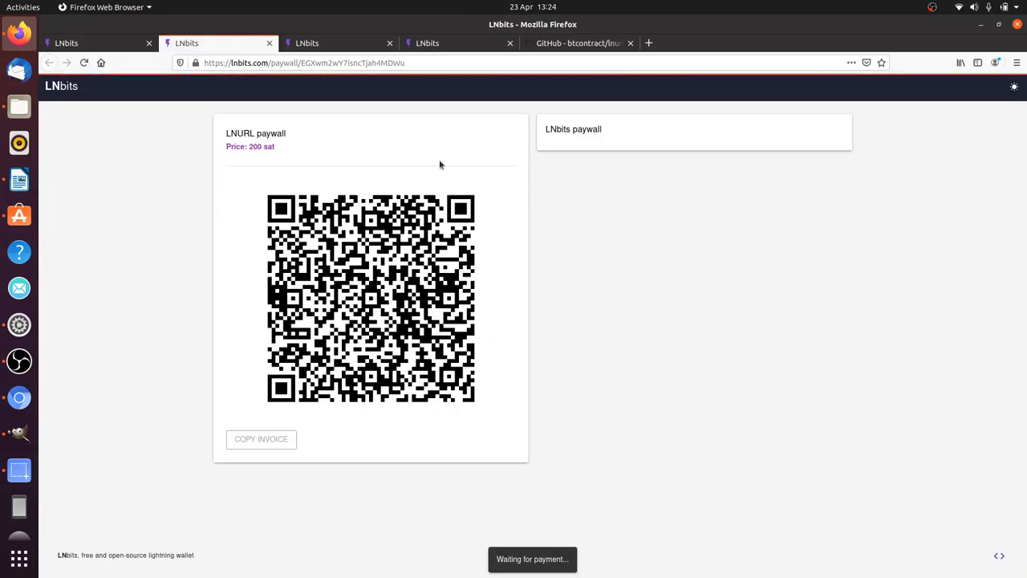
- Wait on the paywall page while its 200-sat invoice awaits payment
left_click(303, 62)
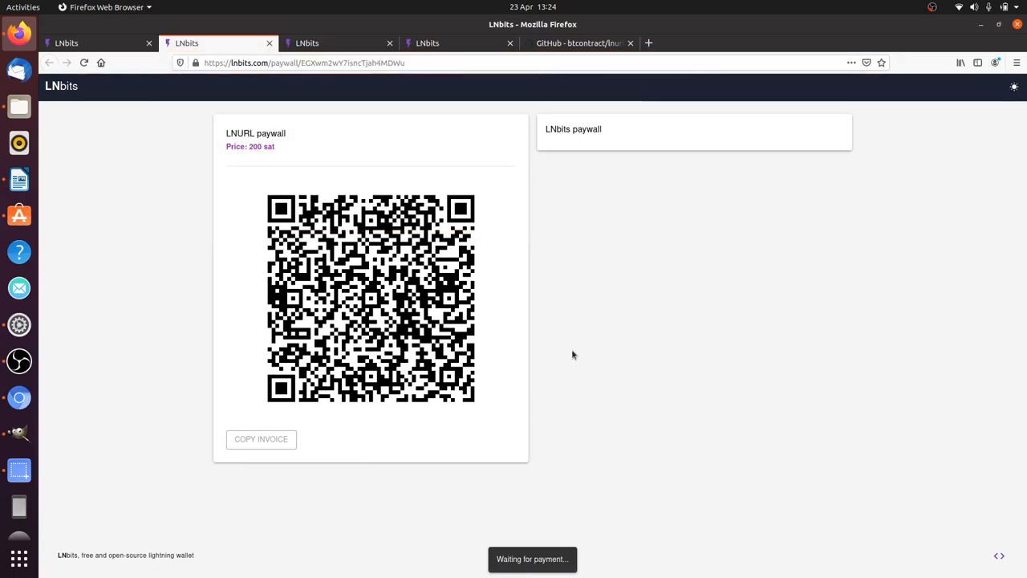
mouse_move(527, 375)
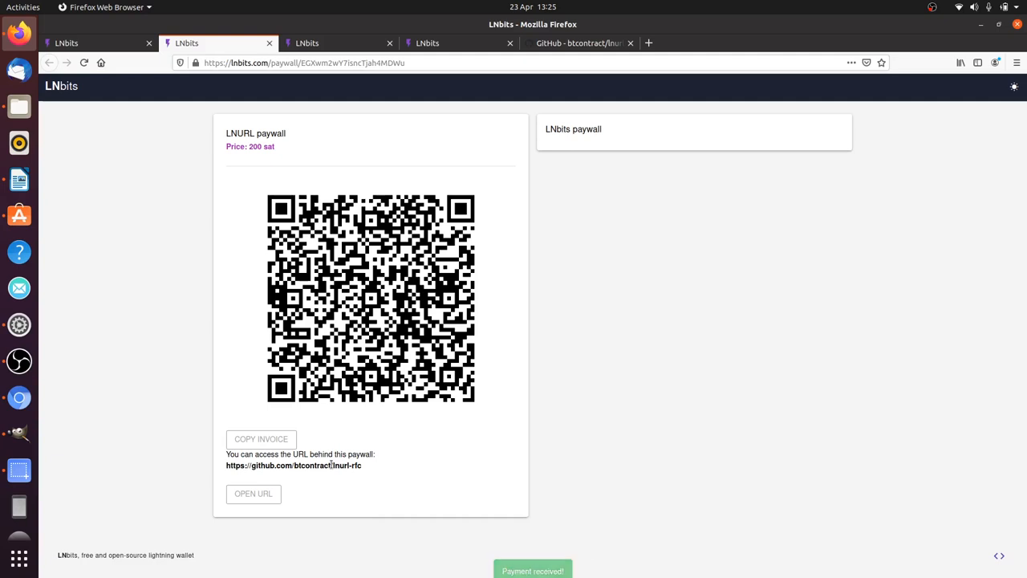
- Open the unlocked lnurl-rfc GitHub repository, then return to the paywall page
left_click(254, 493)
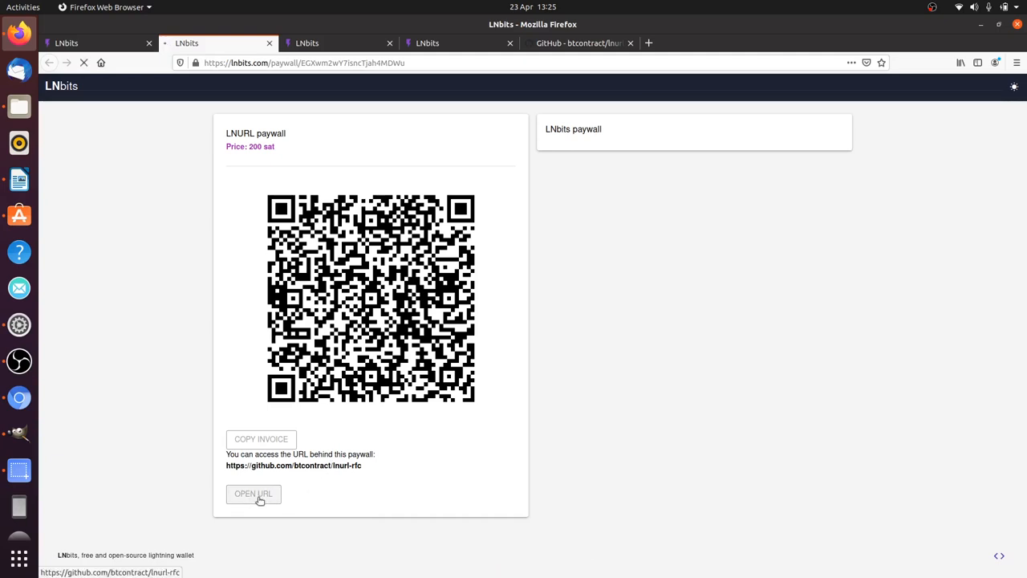
left_click(254, 493)
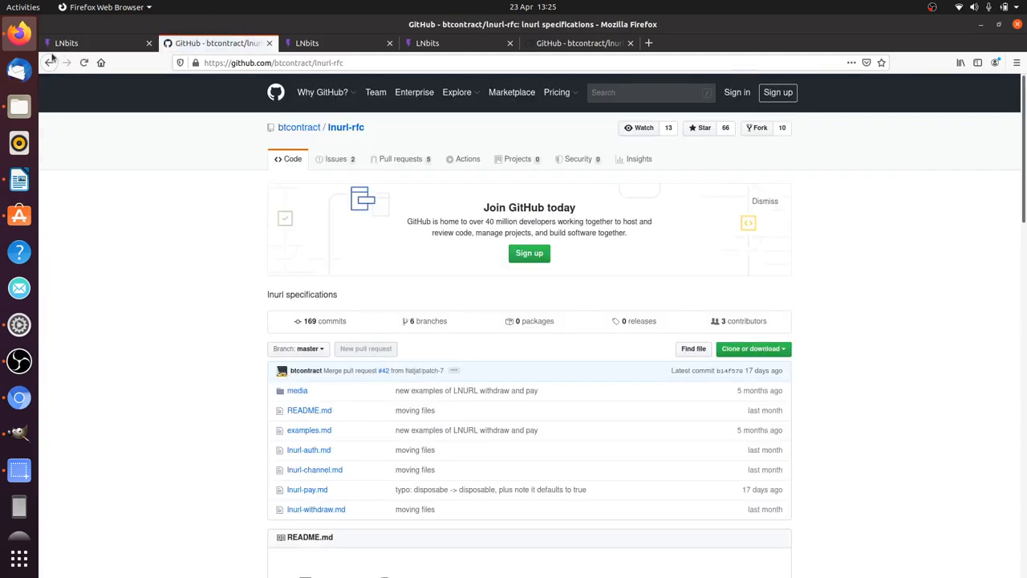
left_click(214, 43)
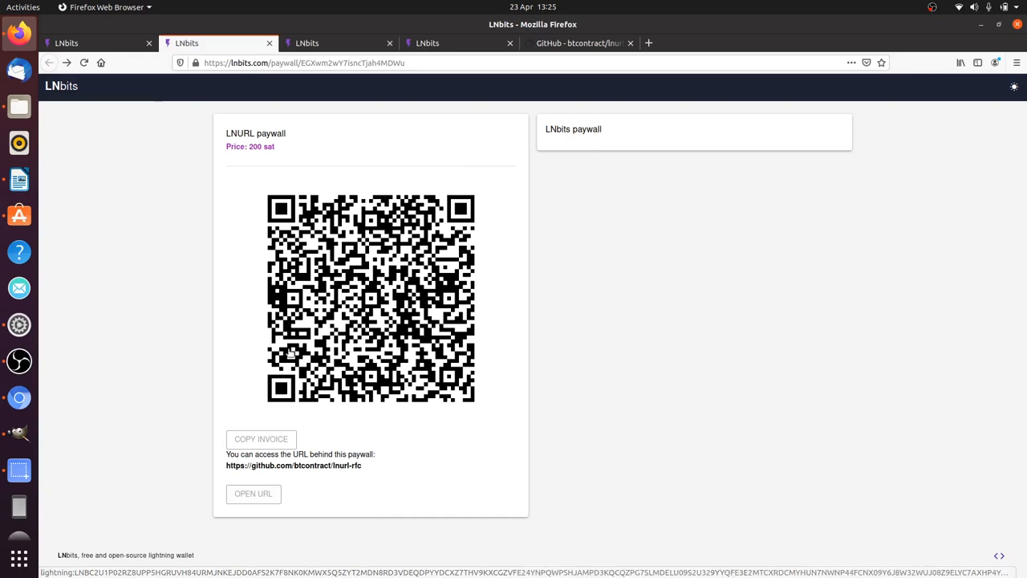
mouse_move(742, 297)
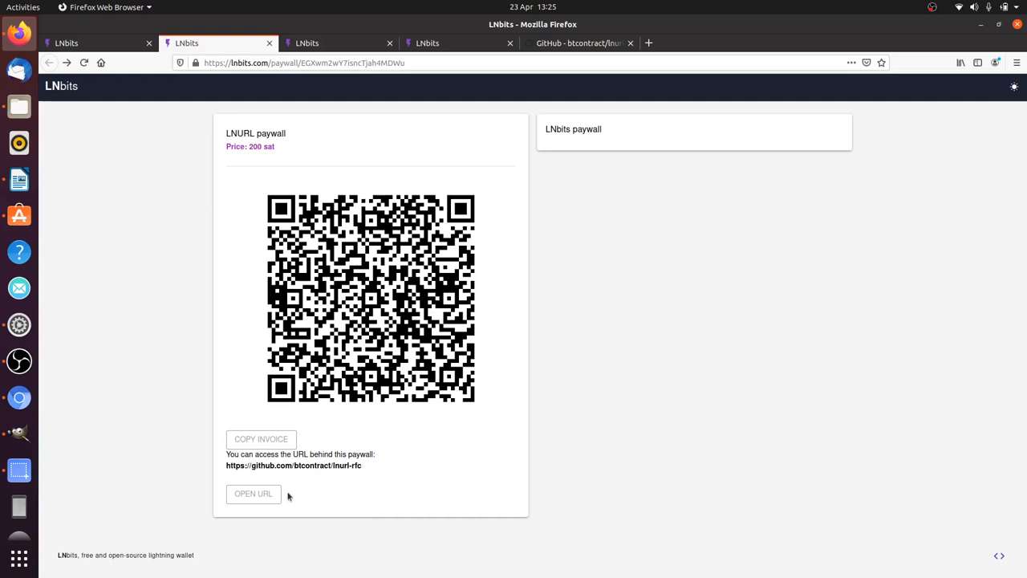
mouse_move(372, 495)
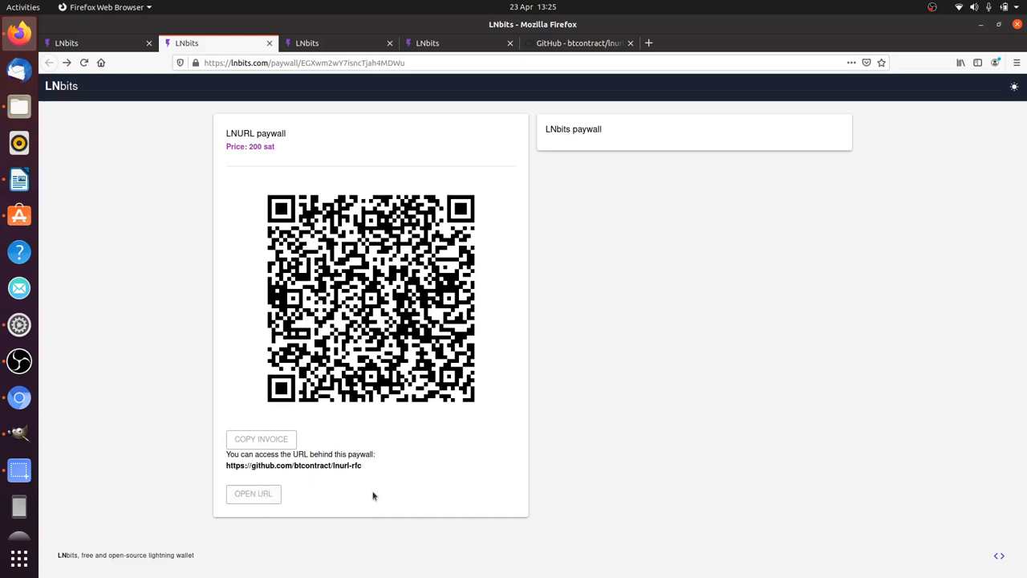
- Revisit the unlocked paywall page, ending on the Paywall admin tab
left_click(66, 42)
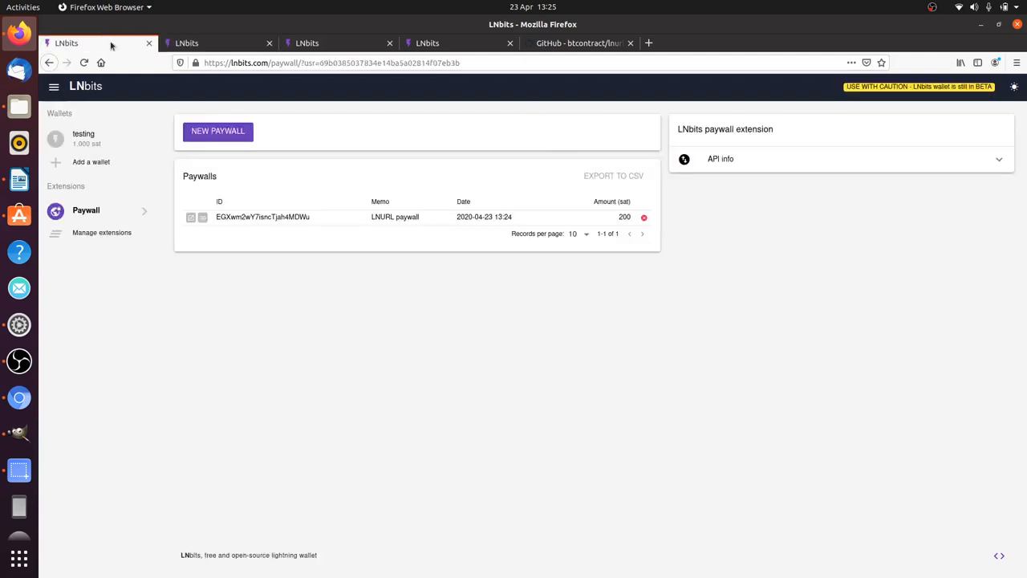
mouse_move(440, 361)
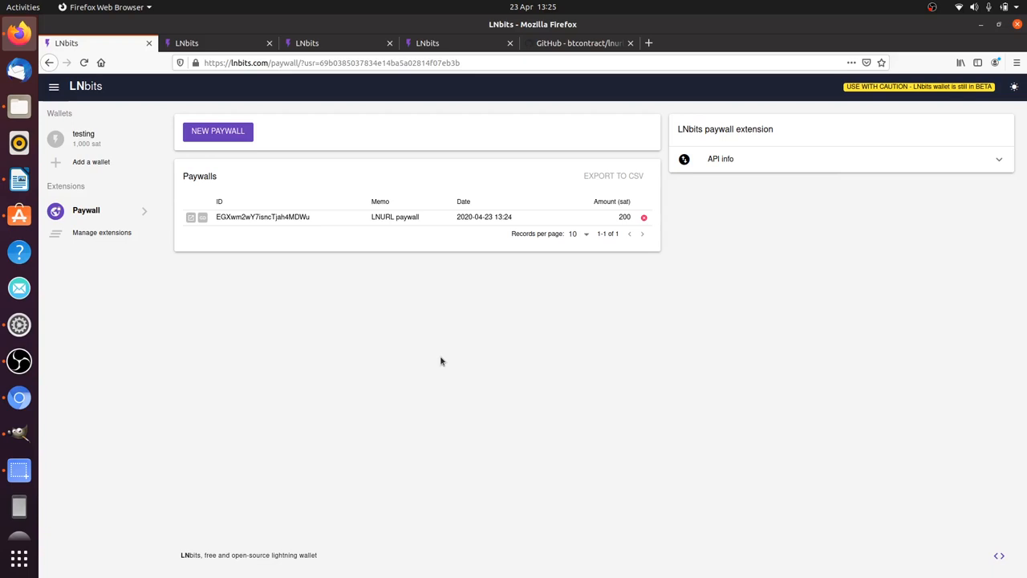
left_click(191, 217)
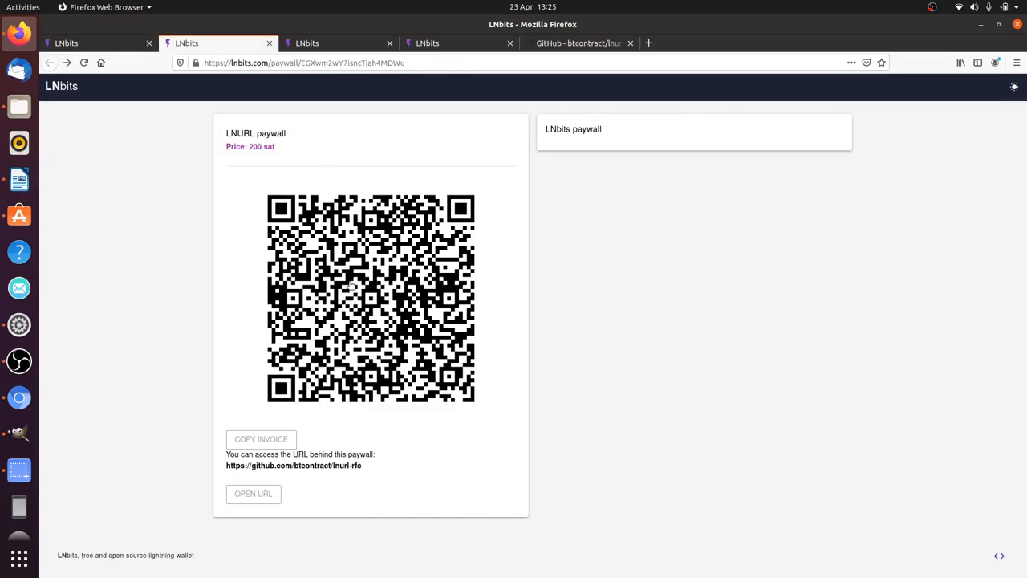
mouse_move(46, 185)
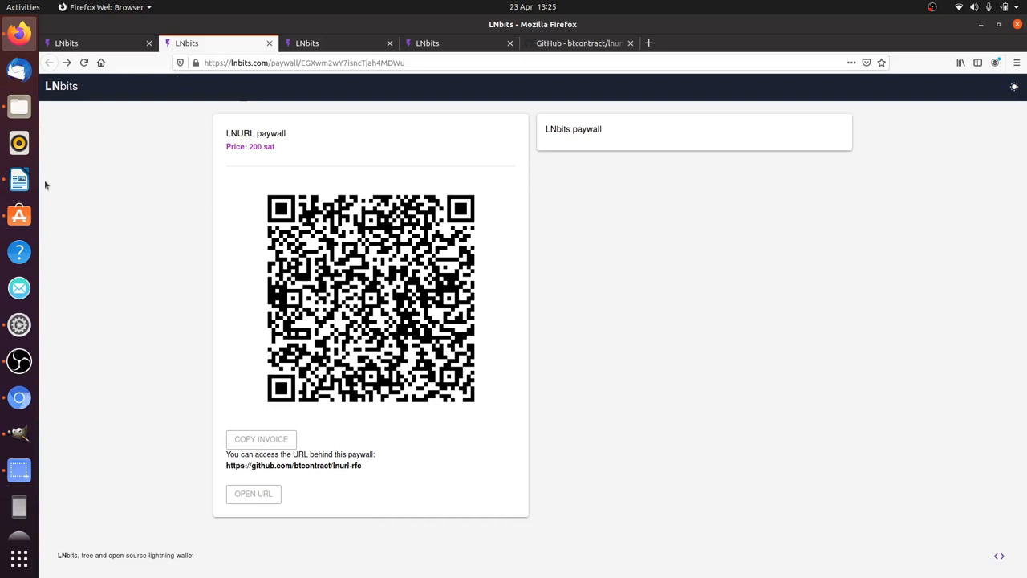
left_click(66, 43)
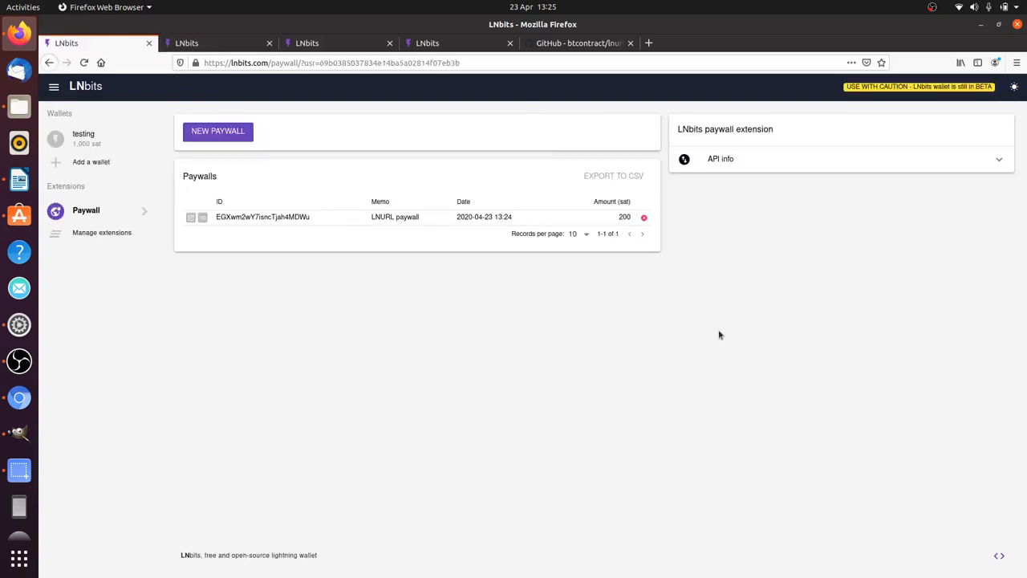
- Expand the Paywall API info section and switch the interface back to light theme
left_click(719, 158)
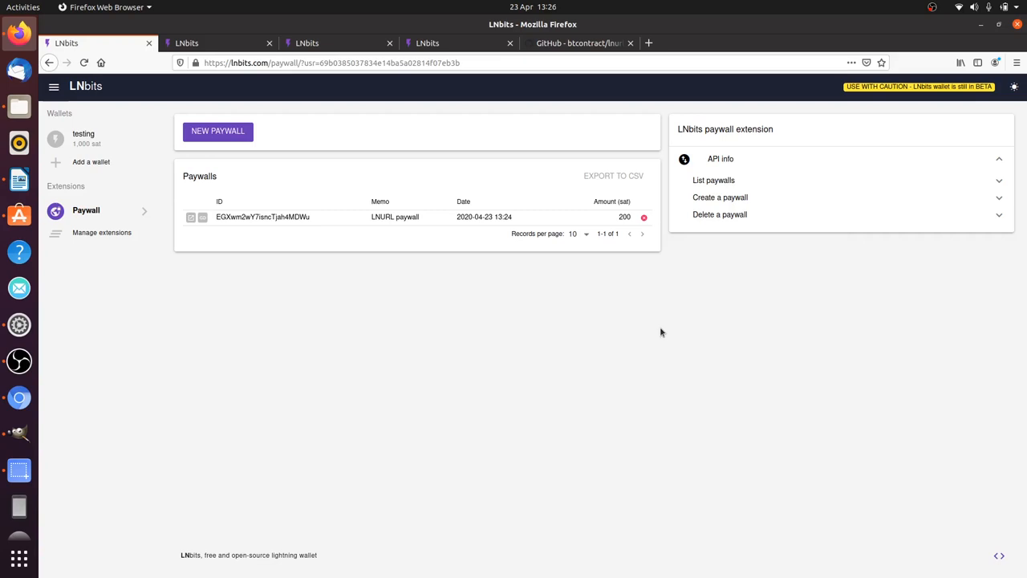
mouse_move(235, 252)
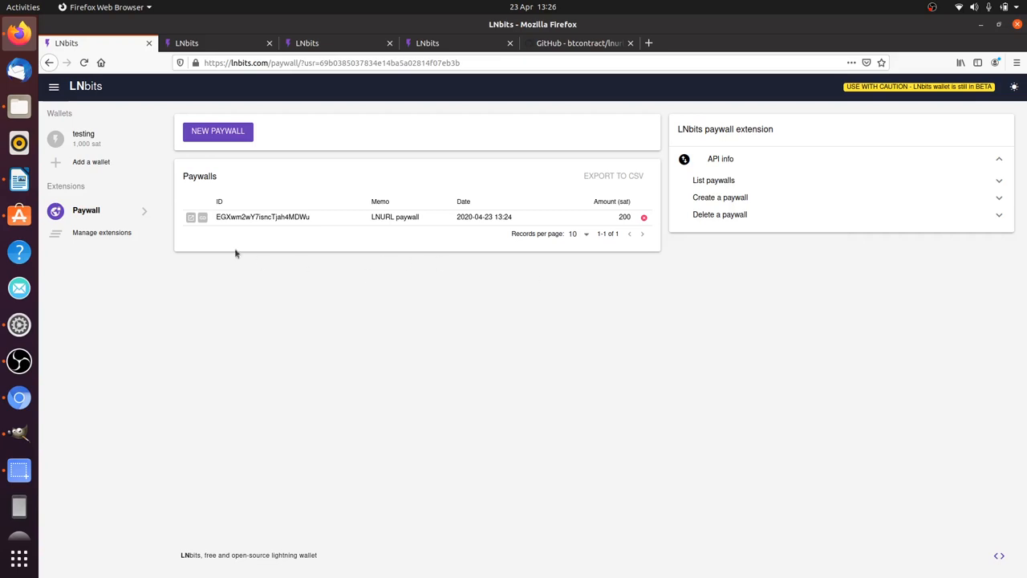
mouse_move(311, 337)
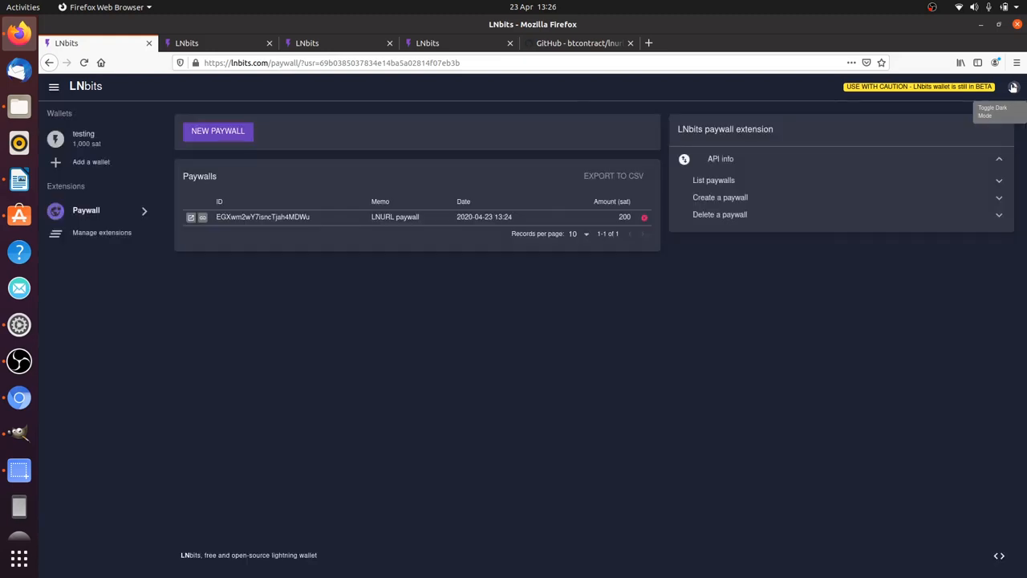
left_click(1013, 87)
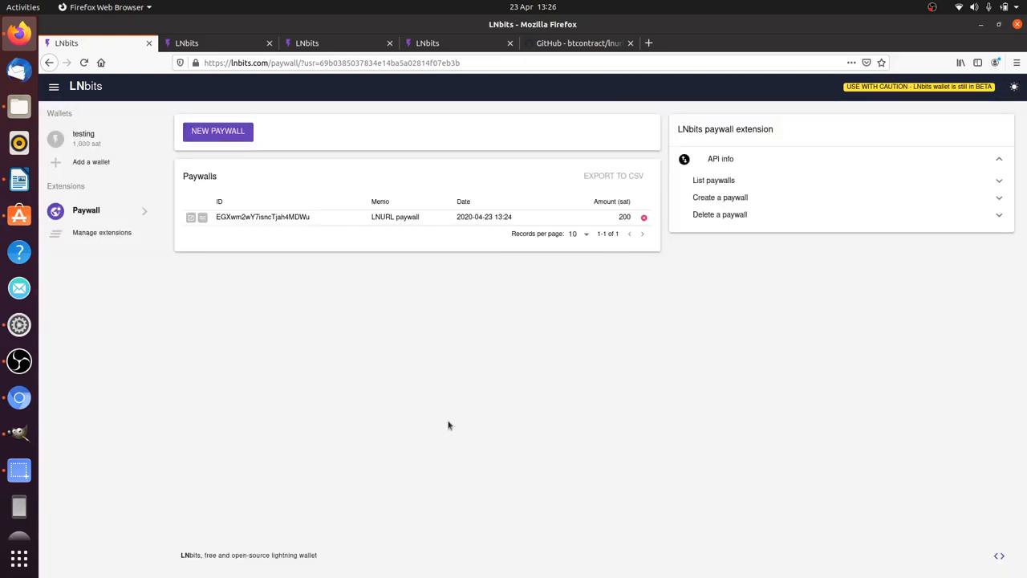